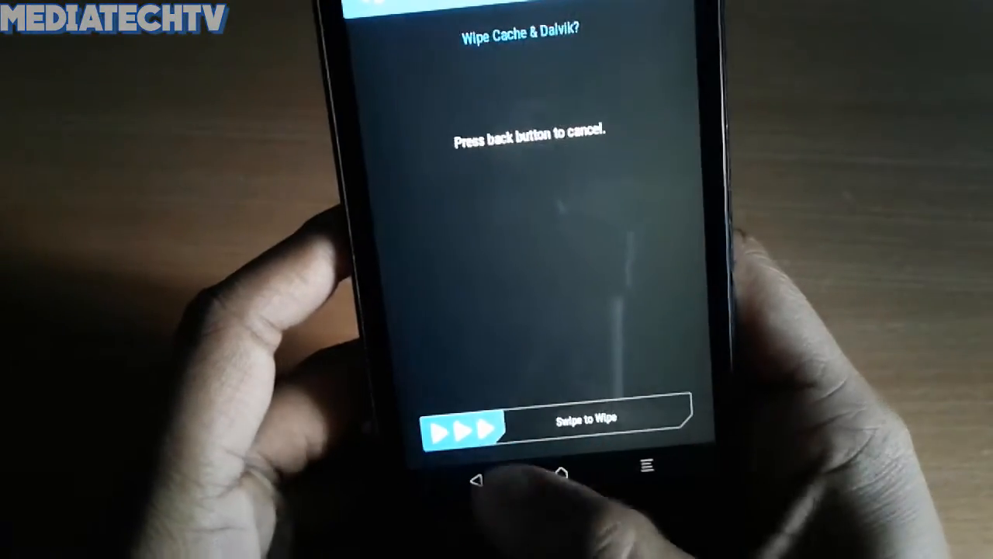
- Confirm the Cache & Dalvik wipe by sliding the 'Swipe to Wipe' bar
drag(466, 425, 637, 425)
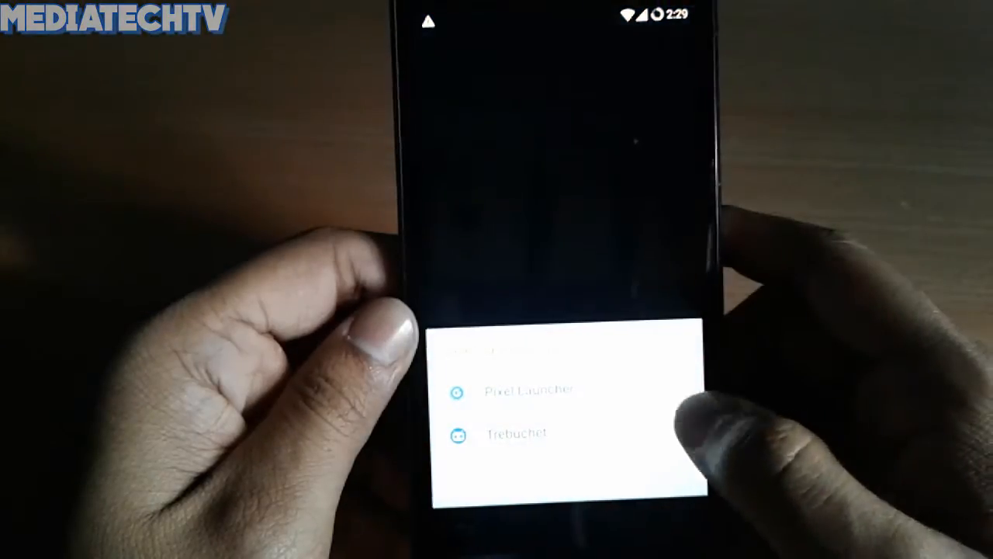
- Choose a launcher in the 'Select a Home app' dialog to reach the home screen
click(515, 388)
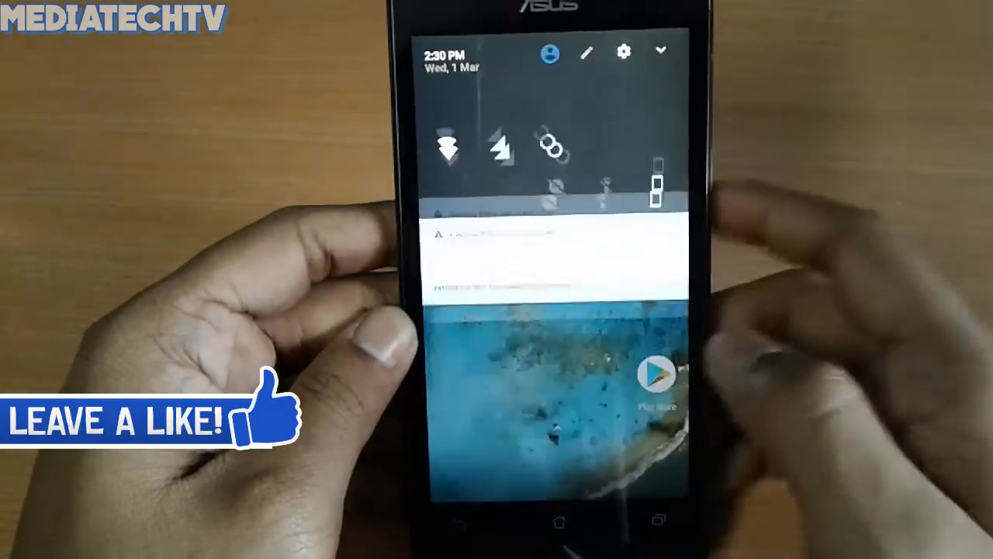
- From quick settings go into Settings and reach the About phone page
click(624, 52)
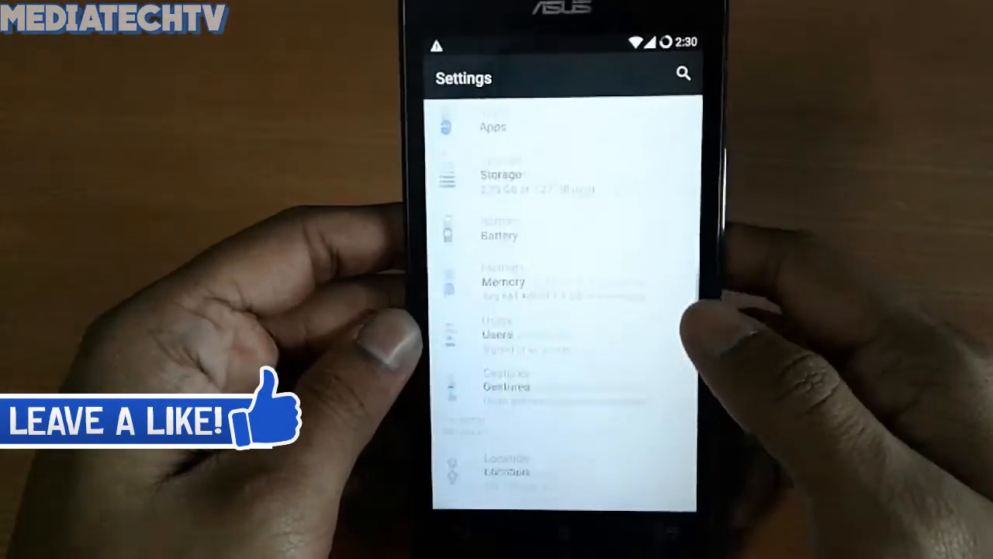
scroll(down, 3)
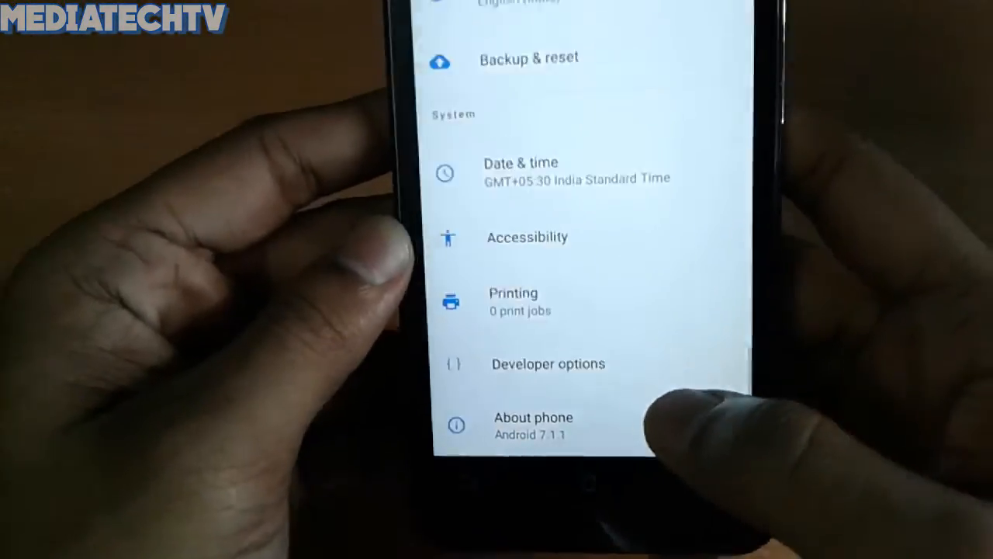
click(534, 425)
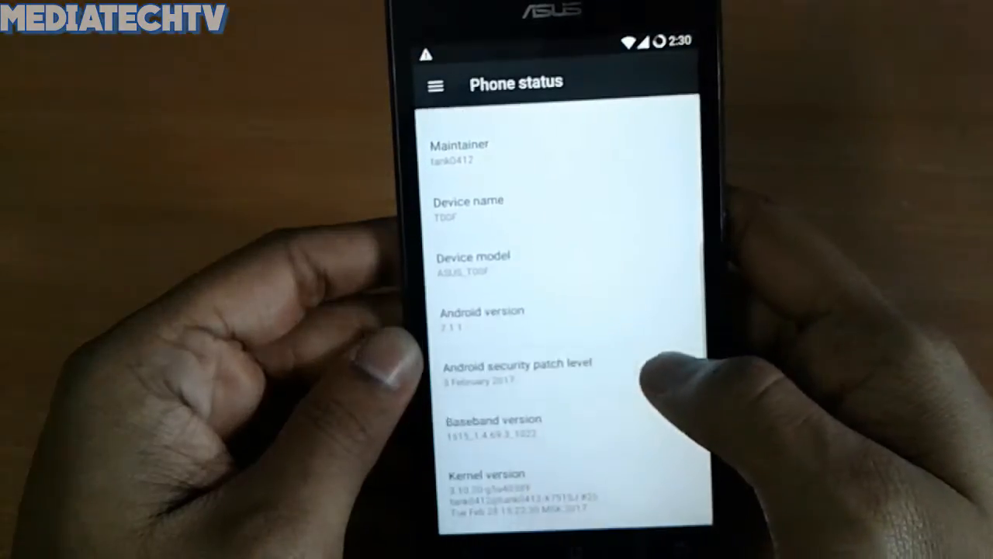
- Scroll the Phone status page to reveal Android 7.1.1 and the Resurrection Remix build number
scroll(up, 3)
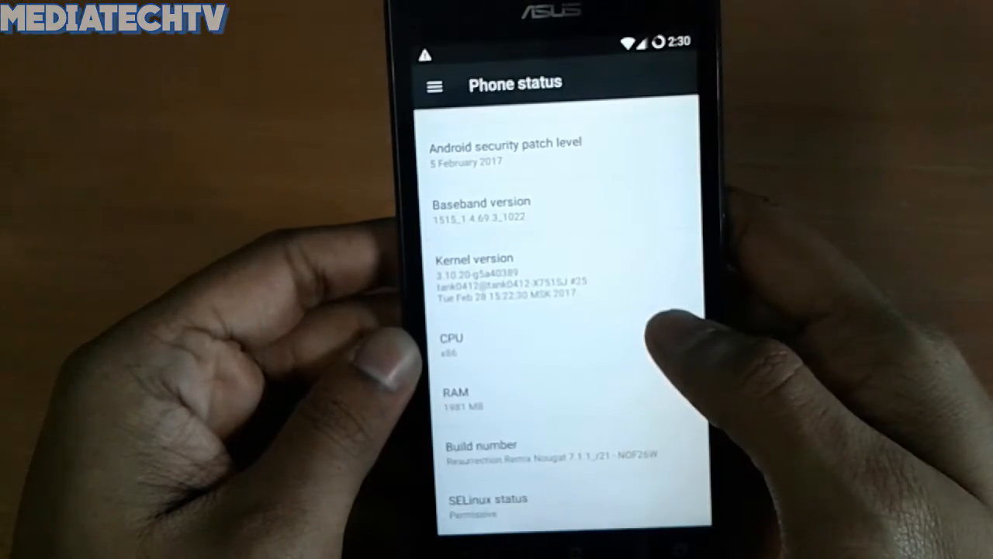